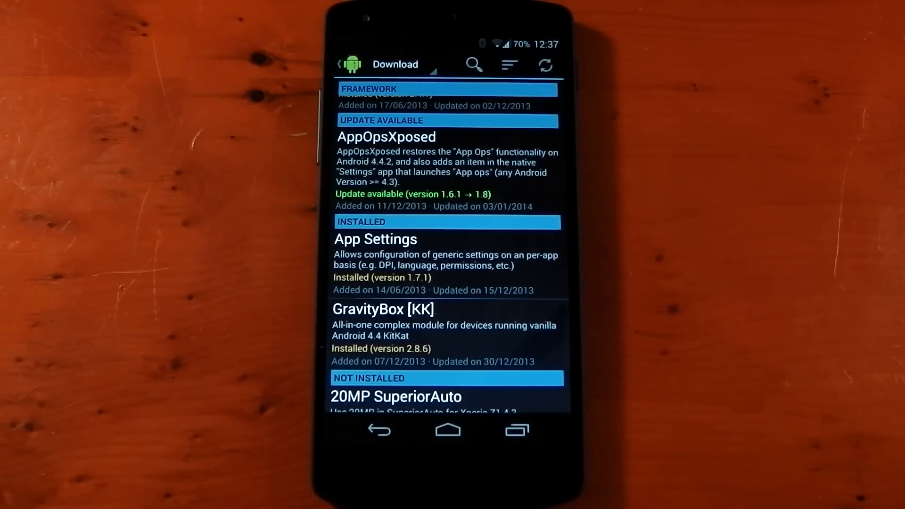
# Go to the home screen, open the app drawer and launch the App Settings module
pyautogui.click(448, 429)
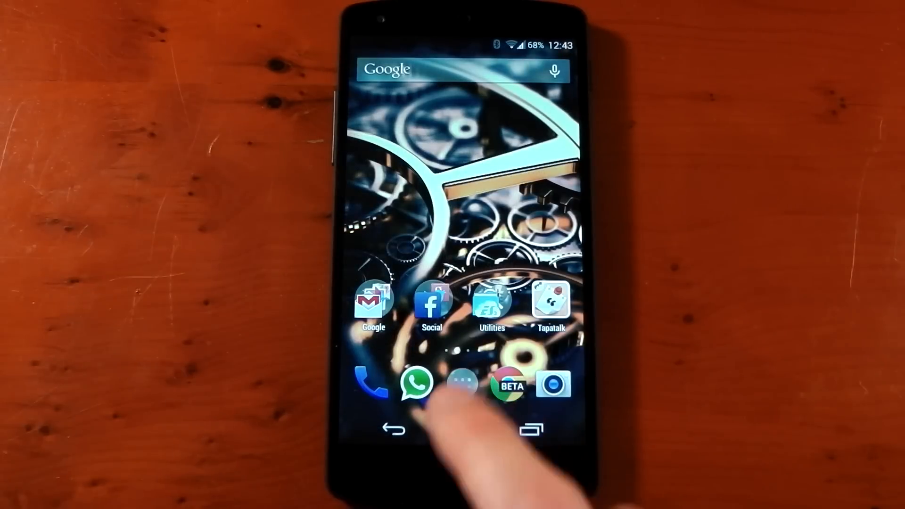
pyautogui.click(462, 384)
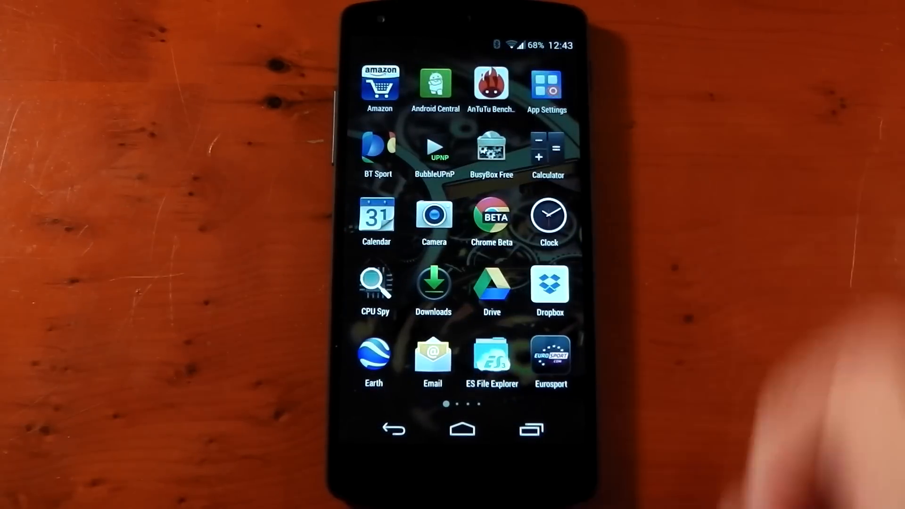
pyautogui.click(545, 86)
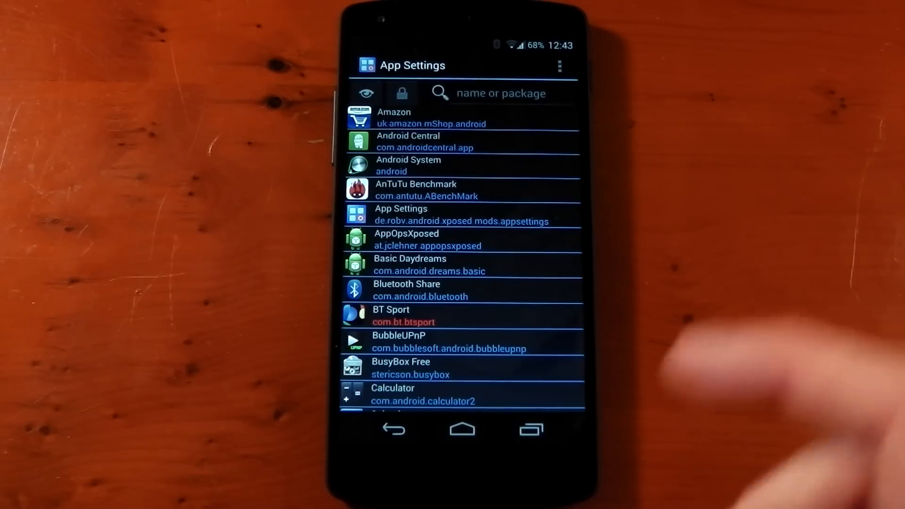
pyautogui.scroll(-3)
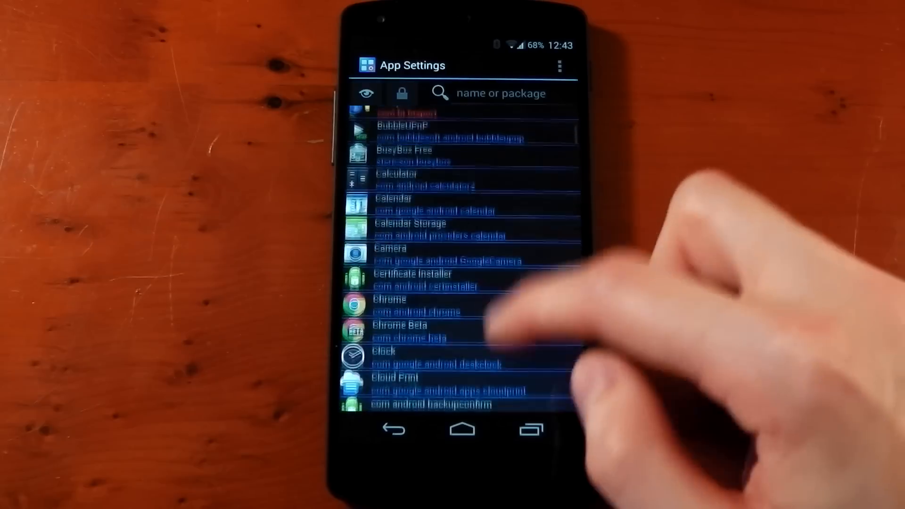
pyautogui.scroll(-3)
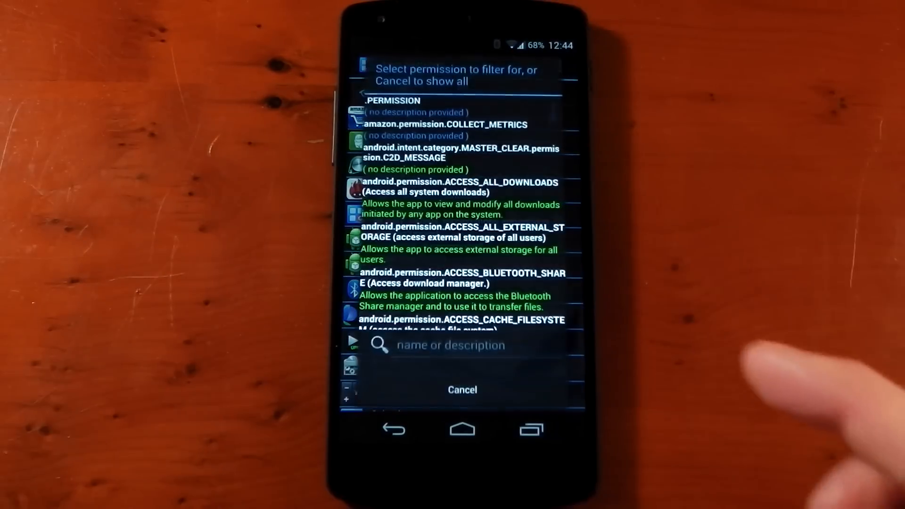
pyautogui.scroll(-3)
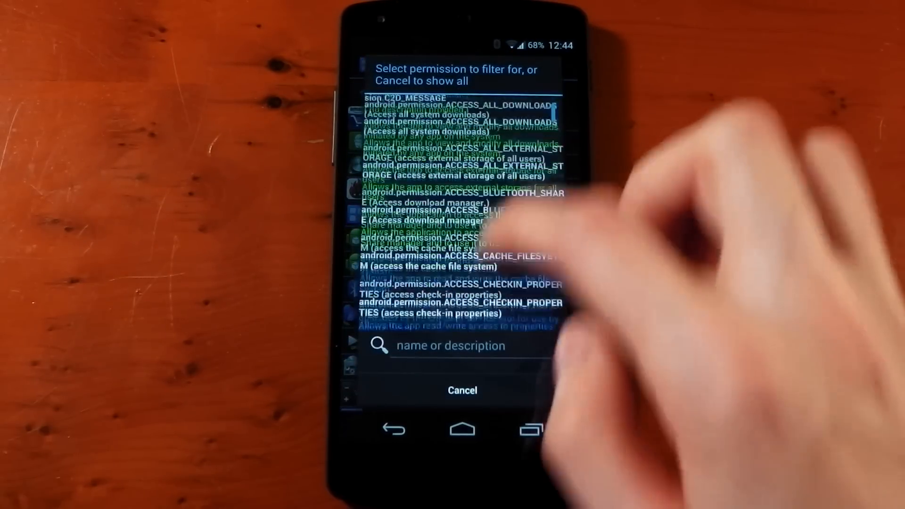
pyautogui.click(461, 390)
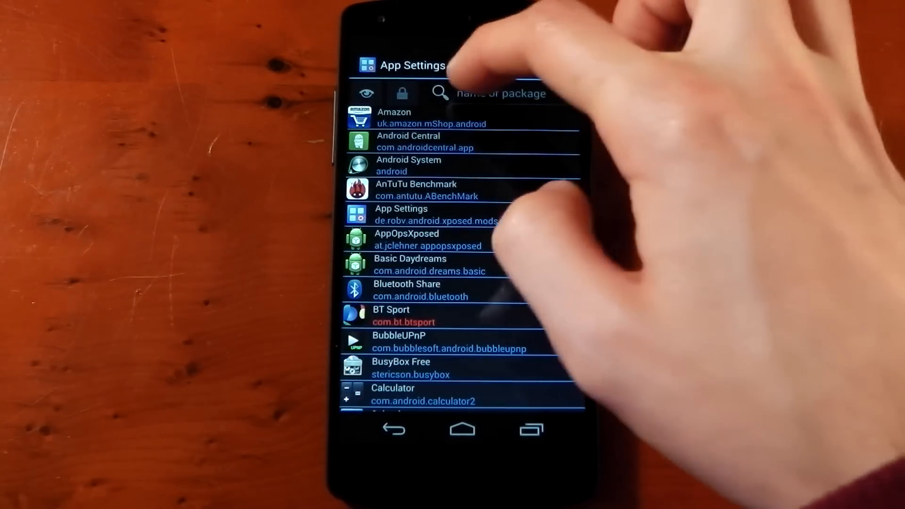
pyautogui.scroll(-3)
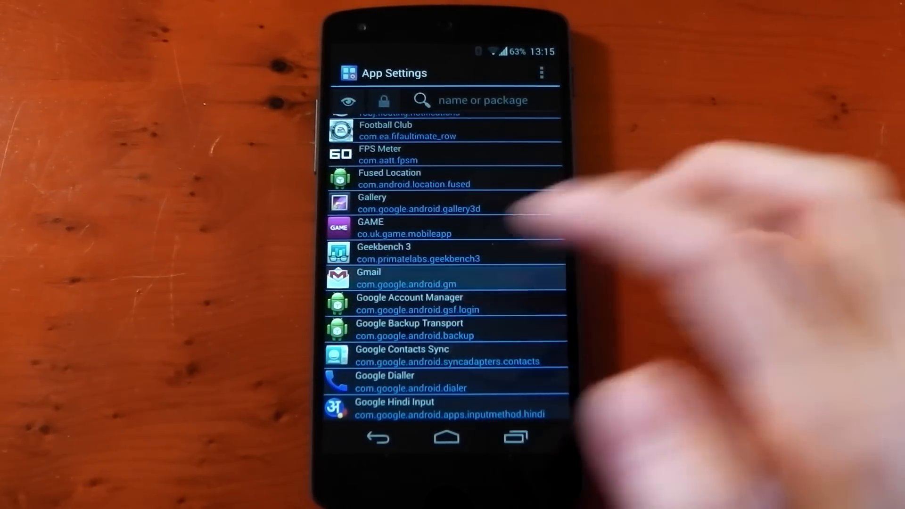
# Open Gmail's settings and leave both Fullscreen and Orientation on (default)
pyautogui.click(406, 277)
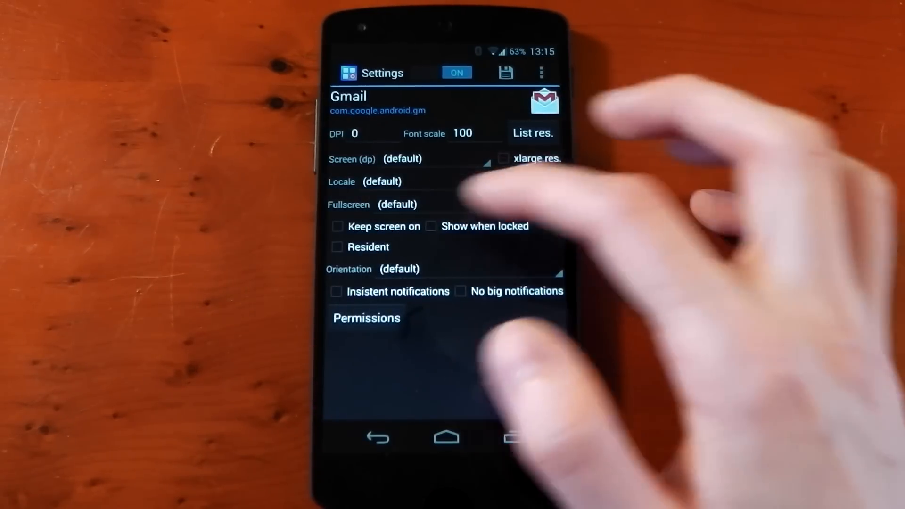
pyautogui.click(397, 204)
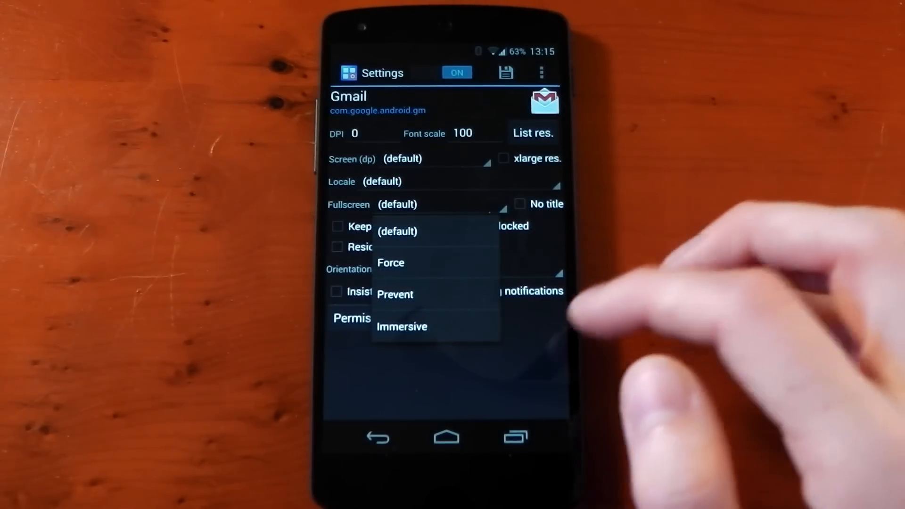
pyautogui.click(397, 231)
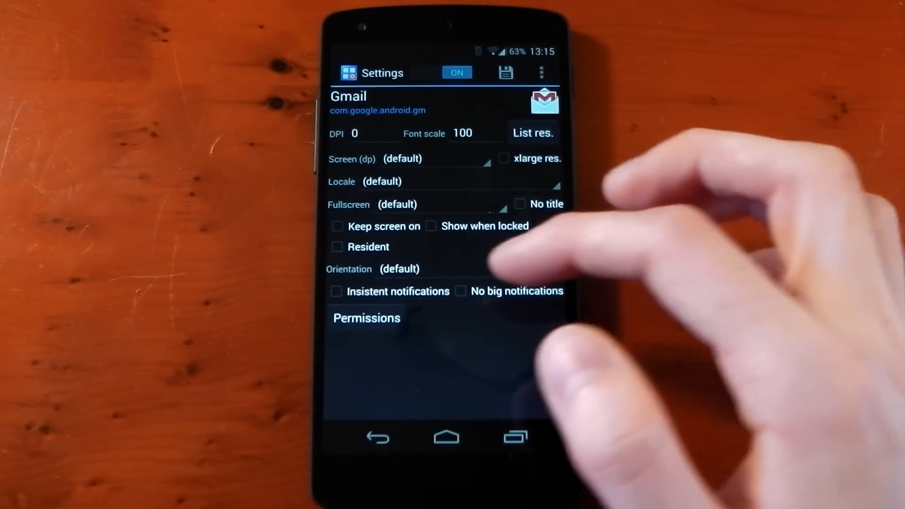
pyautogui.click(398, 270)
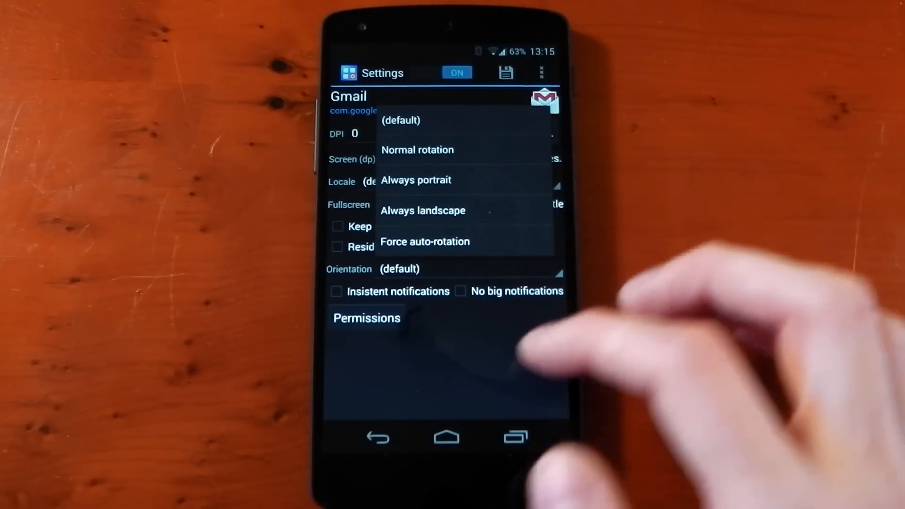
pyautogui.click(367, 318)
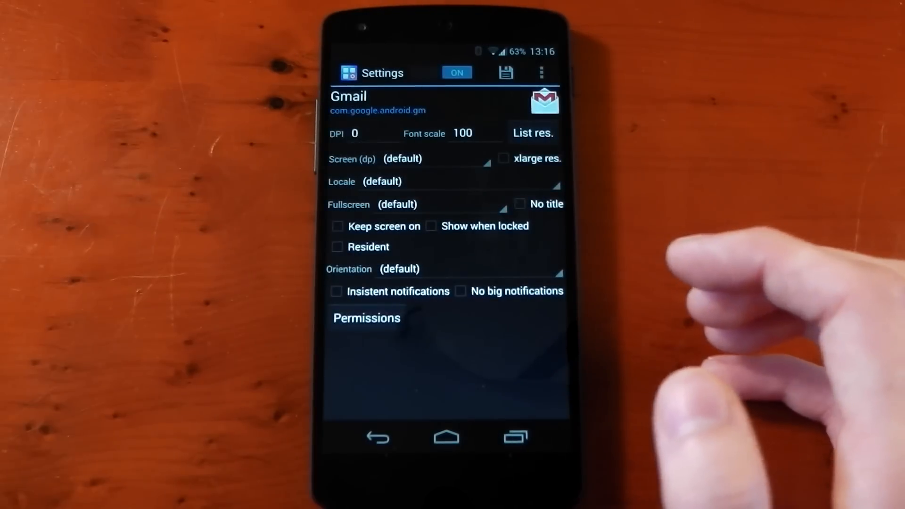
pyautogui.click(513, 437)
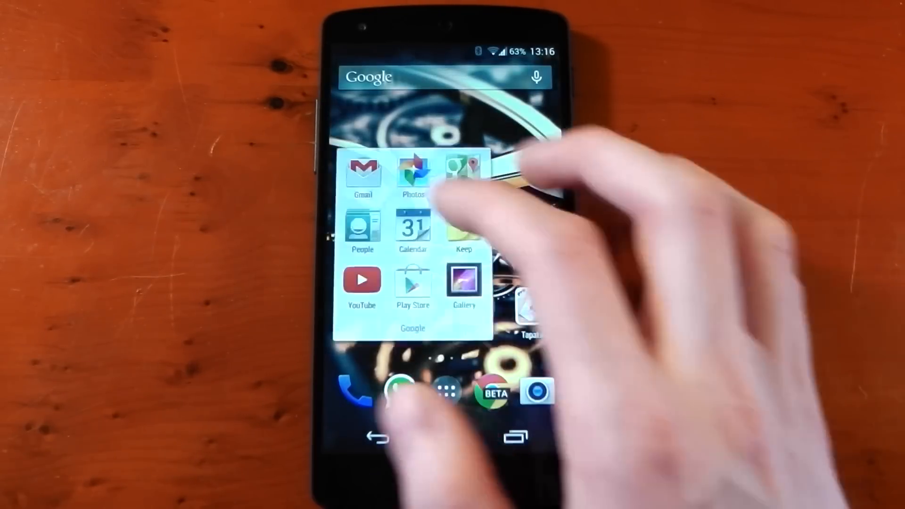
pyautogui.click(363, 172)
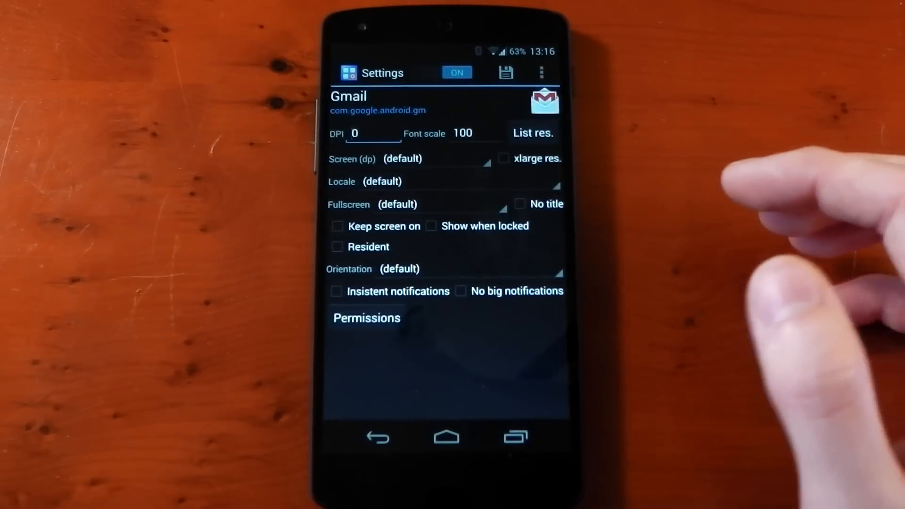
# Enter DPI 200 for Gmail, save, and accept restarting Gmail with it
pyautogui.click(373, 133)
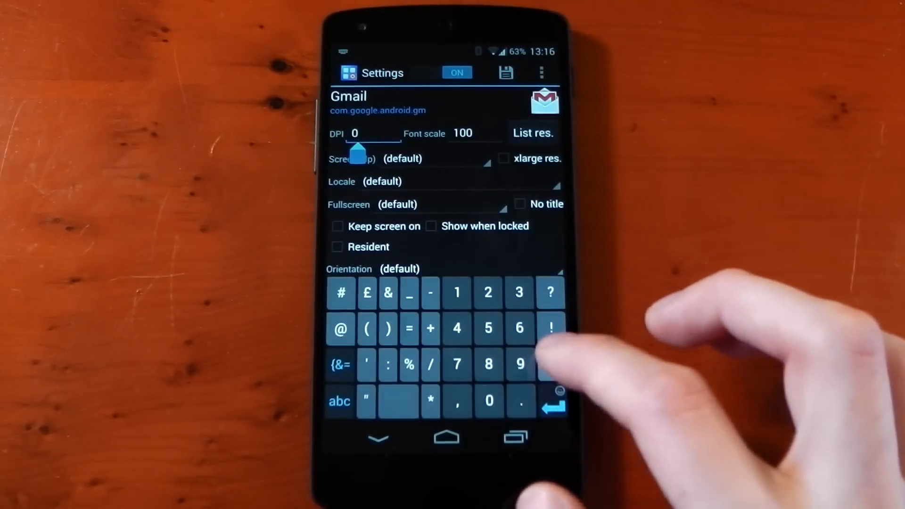
pyautogui.write('200')
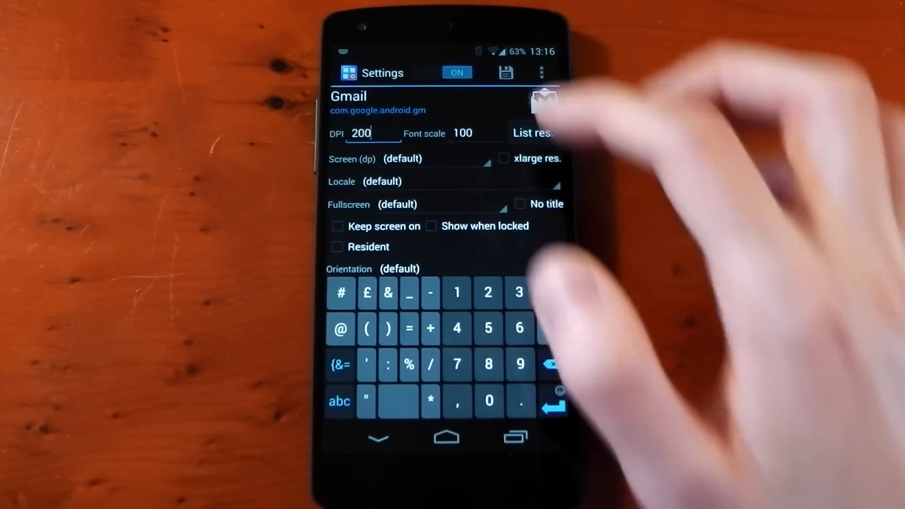
pyautogui.click(506, 73)
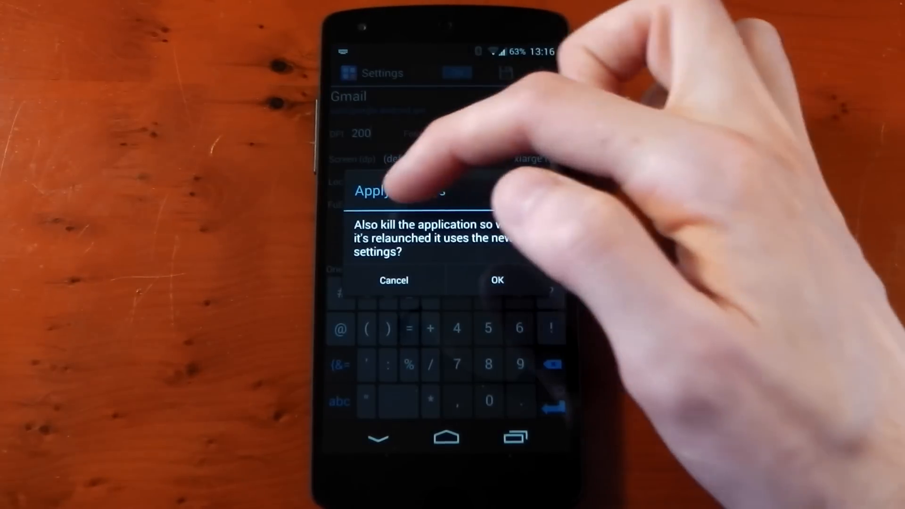
pyautogui.click(496, 279)
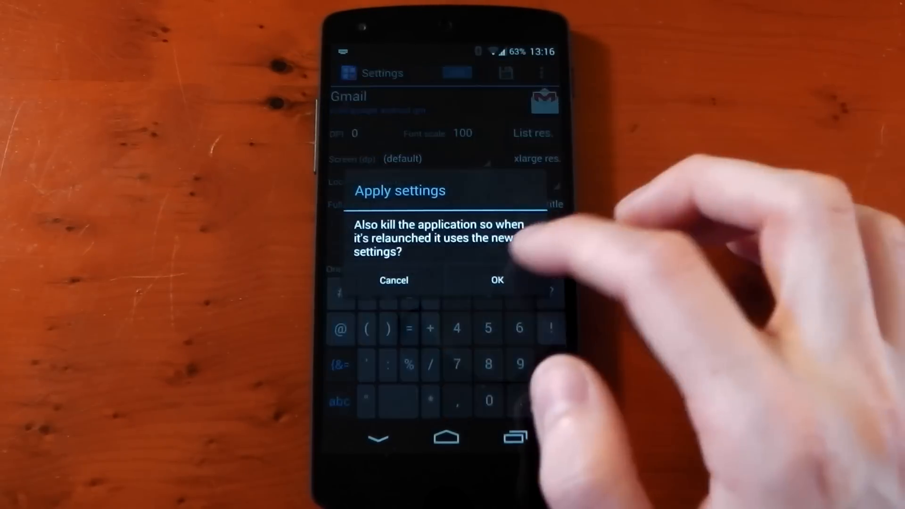
# Confirm relaunching Gmail, then return to its App Settings page with font scale 200
pyautogui.click(496, 280)
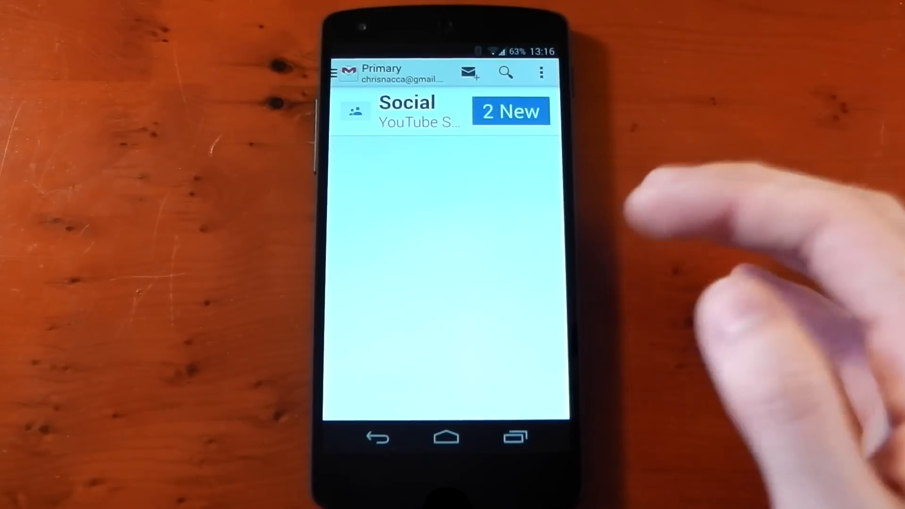
pyautogui.click(512, 437)
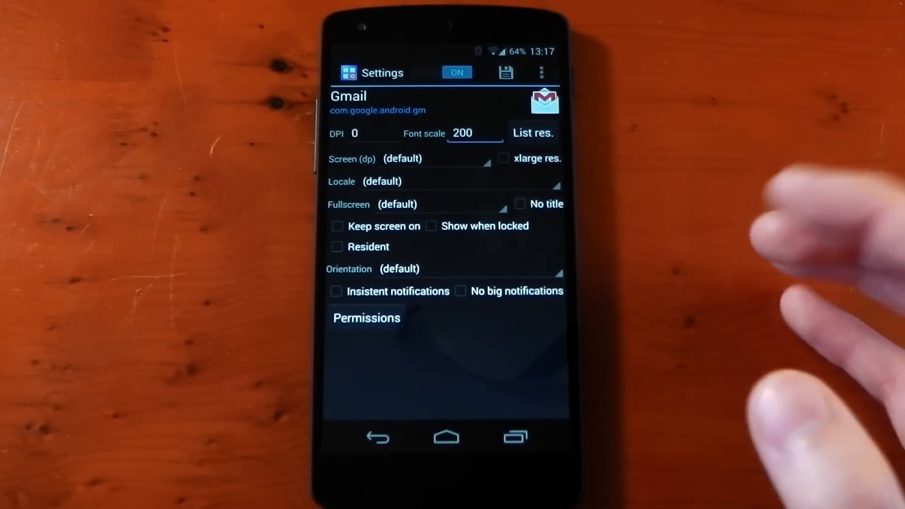
# Leave Locale unchanged, choose the 800x1280 screen size for Gmail, and edit its font scale
pyautogui.click(381, 180)
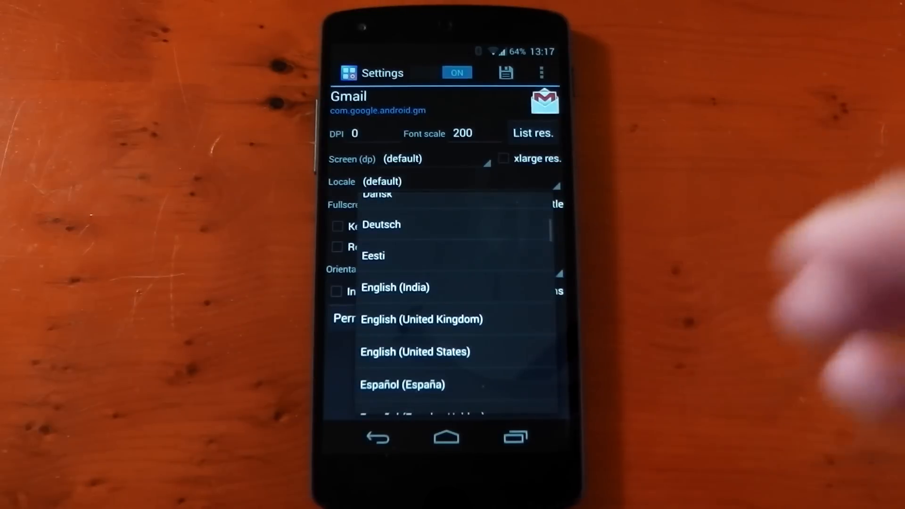
pyautogui.click(380, 181)
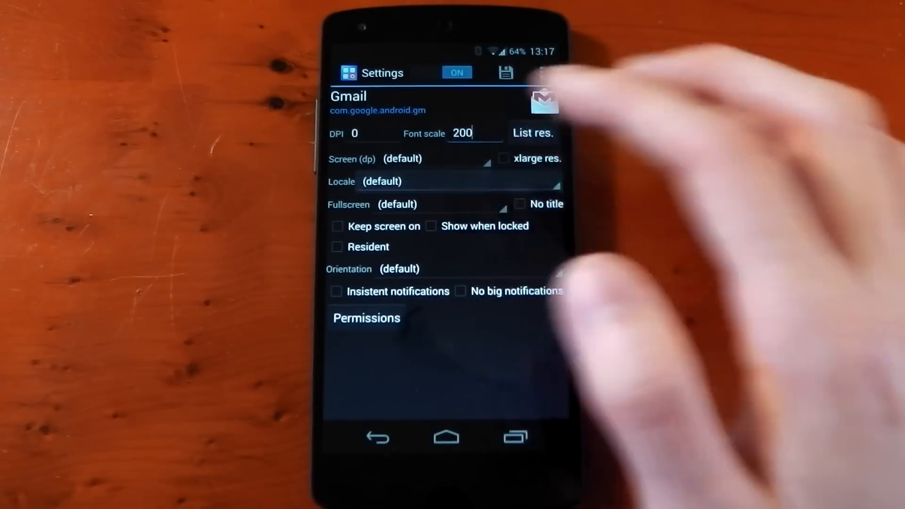
pyautogui.click(426, 158)
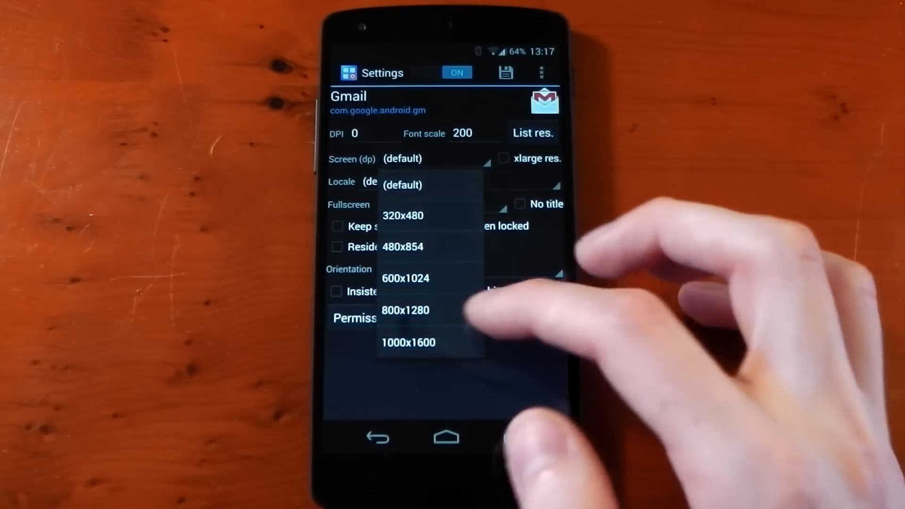
pyautogui.click(406, 310)
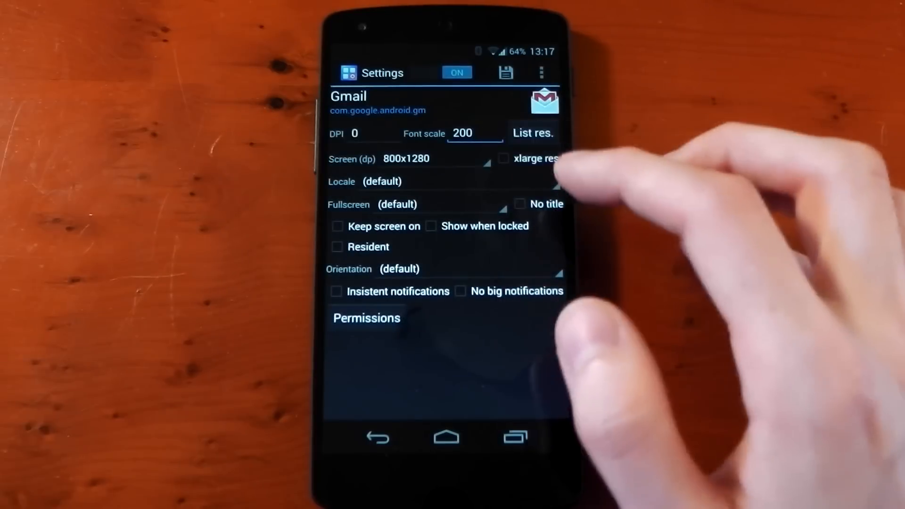
pyautogui.click(474, 133)
pyautogui.write('100')
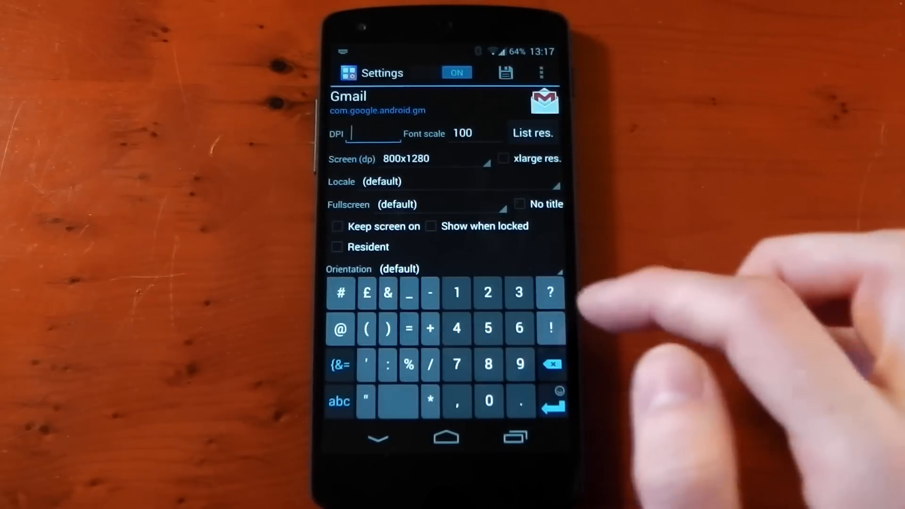
# Enter DPI 350 for Gmail and show the Orientation choices
pyautogui.write('350')
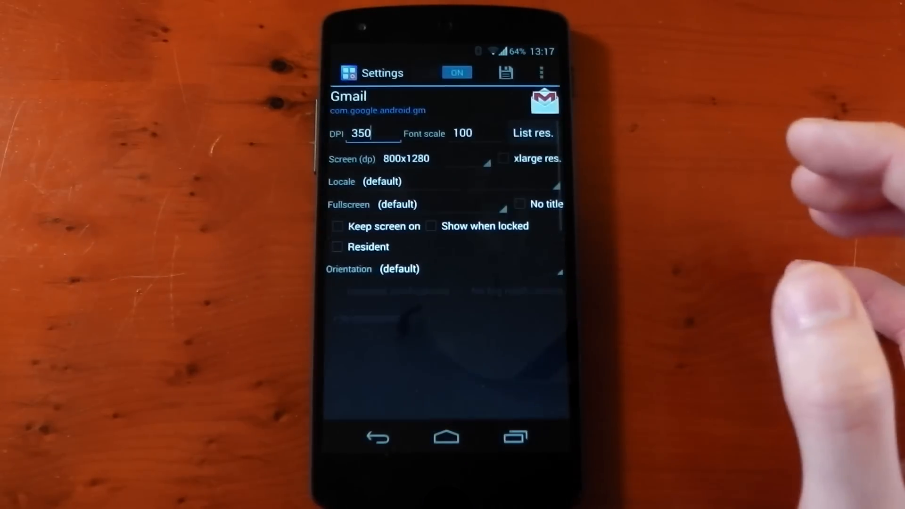
pyautogui.scroll(-3)
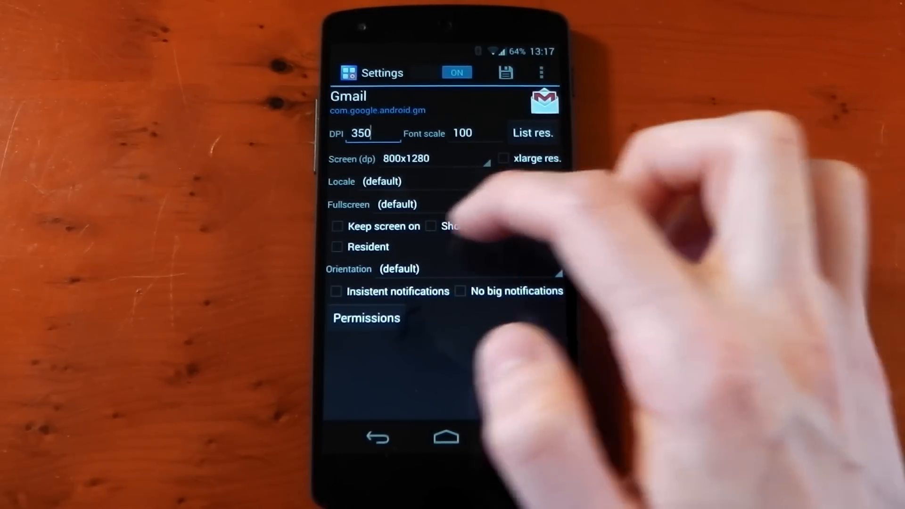
pyautogui.click(432, 226)
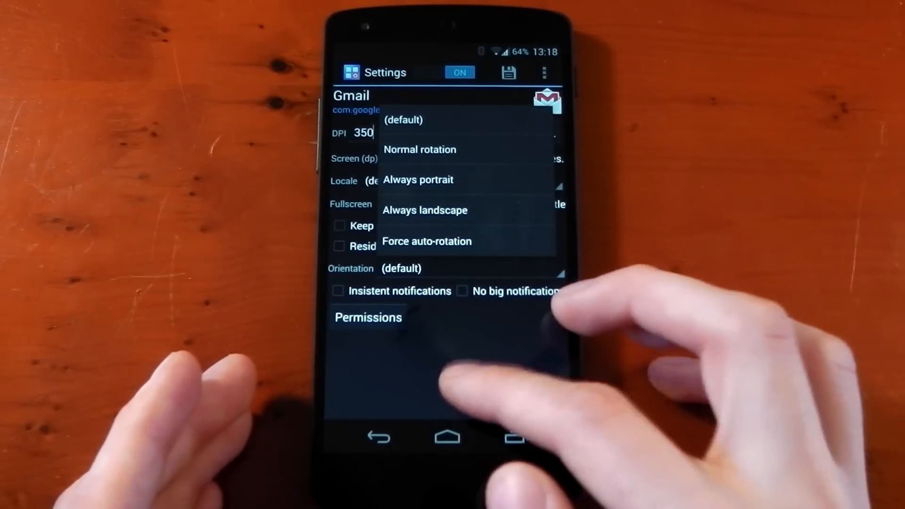
# Close the orientation list and leave Gmail's settings page
pyautogui.click(402, 120)
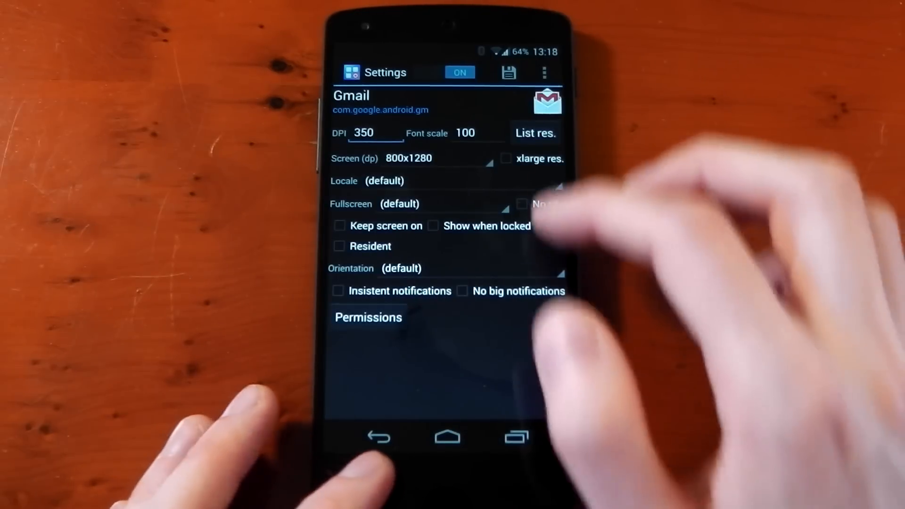
pyautogui.click(378, 437)
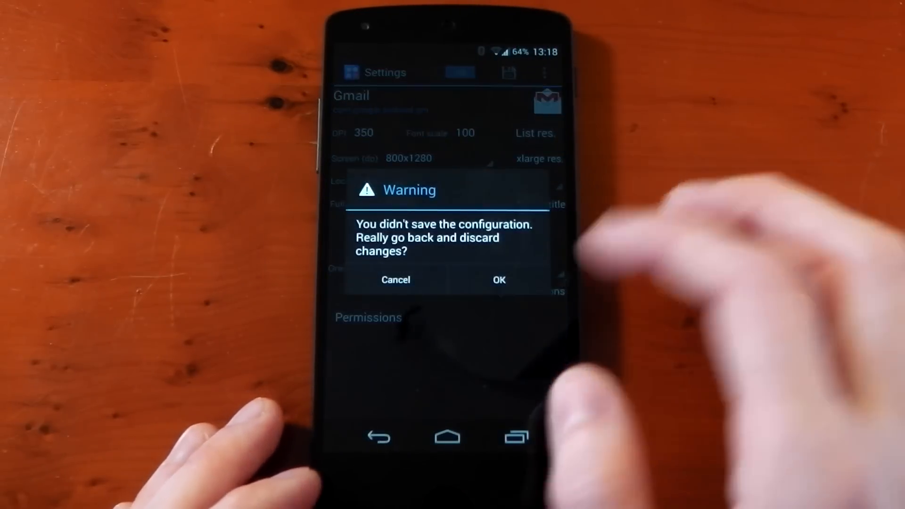
pyautogui.click(498, 280)
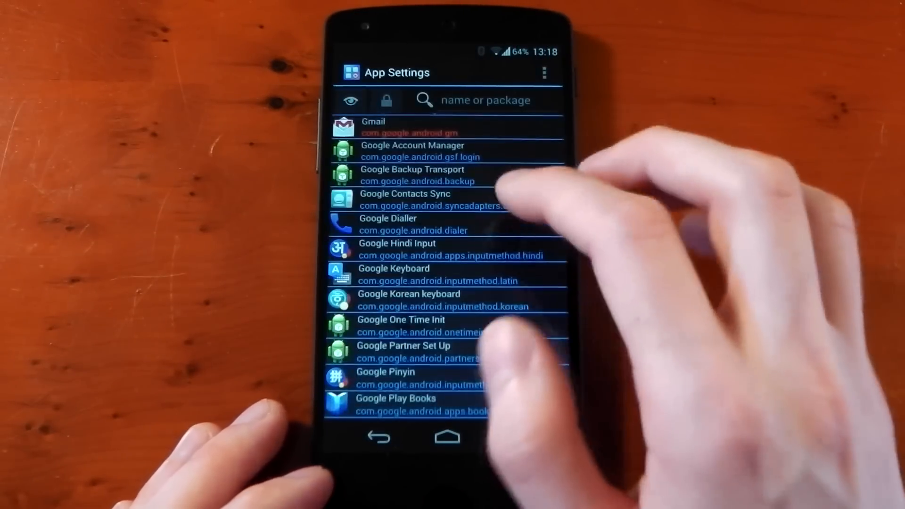
# Search 'temp', set Temple Run 2's fullscreen mode to Immersive, and go home
pyautogui.scroll(-3)
pyautogui.write('tem')
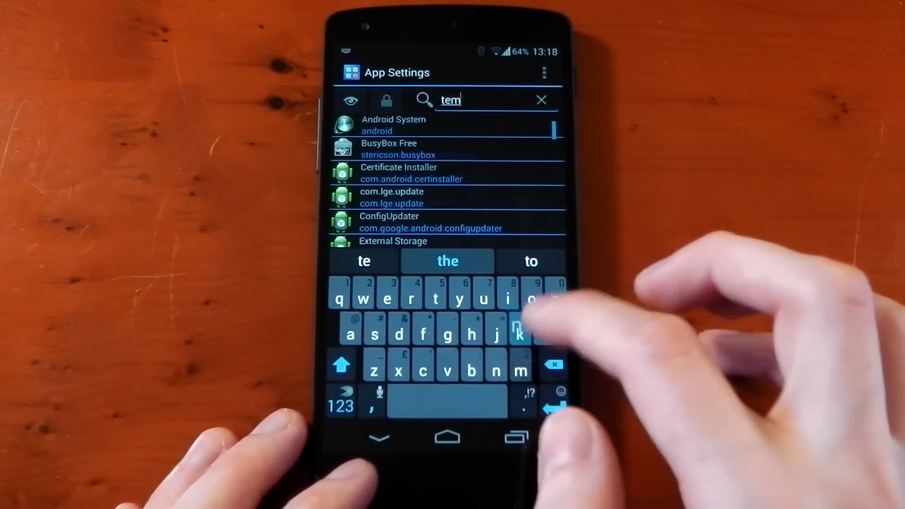
pyautogui.write('p')
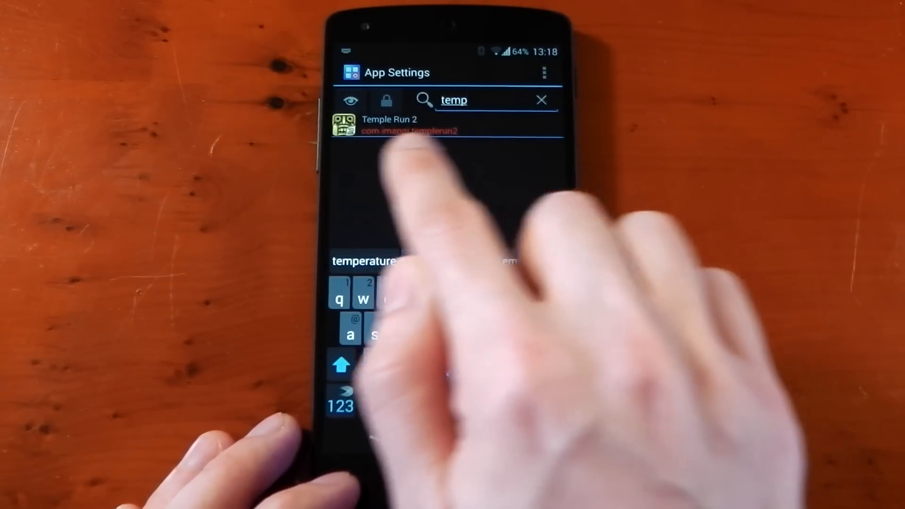
pyautogui.click(388, 124)
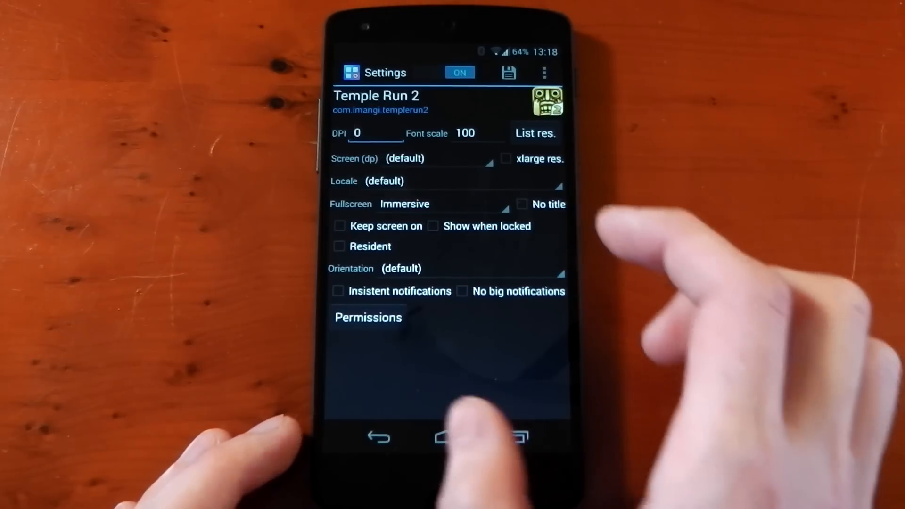
pyautogui.click(444, 437)
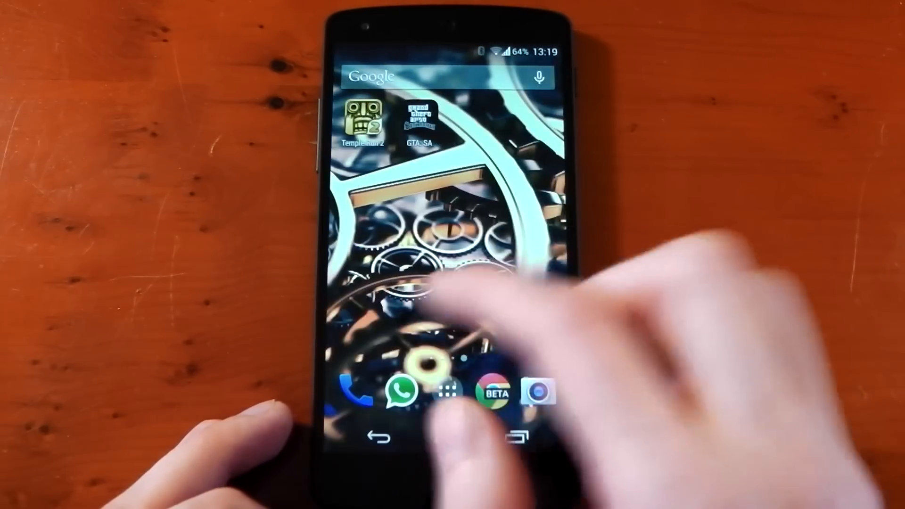
# Launch Temple Run 2, play a run in immersive full screen, then exit the game
pyautogui.click(362, 121)
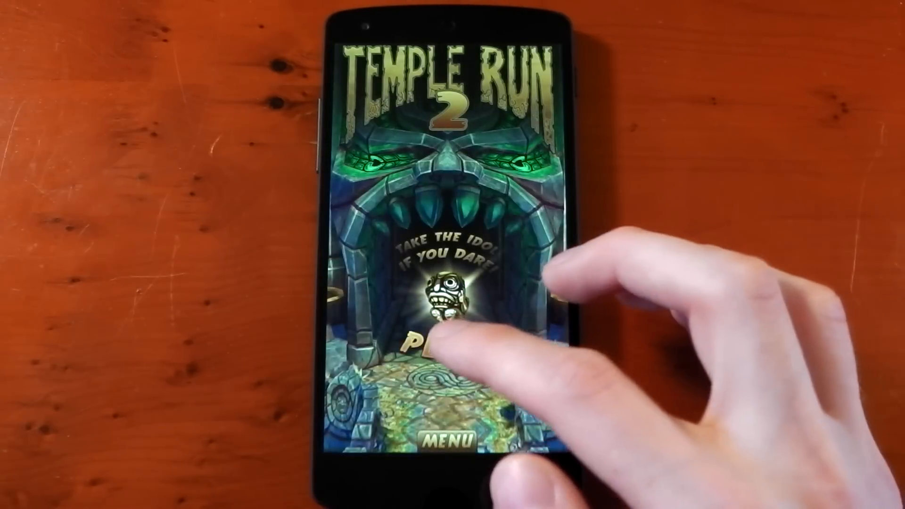
pyautogui.click(450, 346)
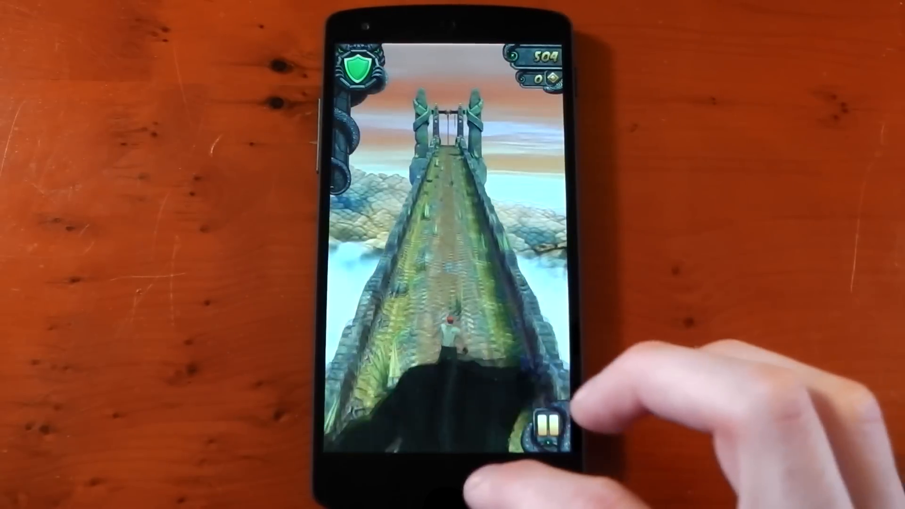
pyautogui.click(539, 422)
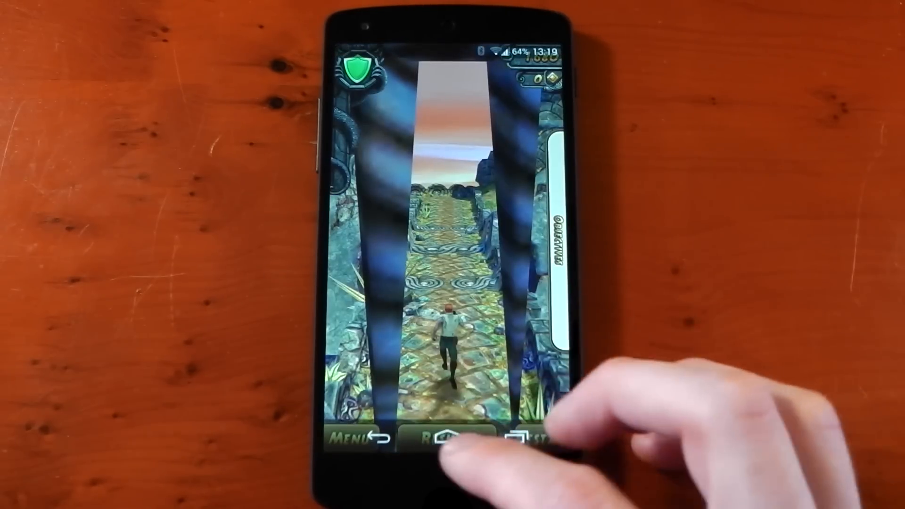
pyautogui.click(449, 437)
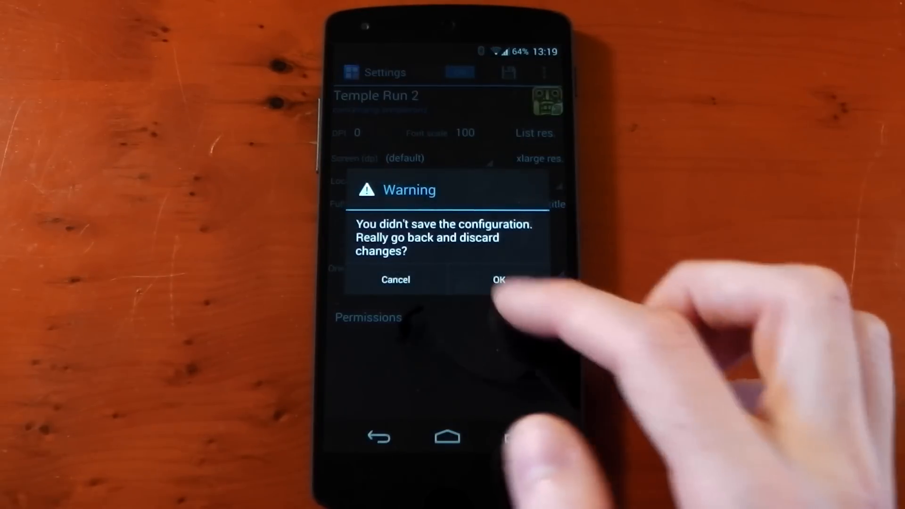
# Discard Temple Run 2's unsaved changes and export all settings to AppSettings-Backup.xml
pyautogui.click(497, 279)
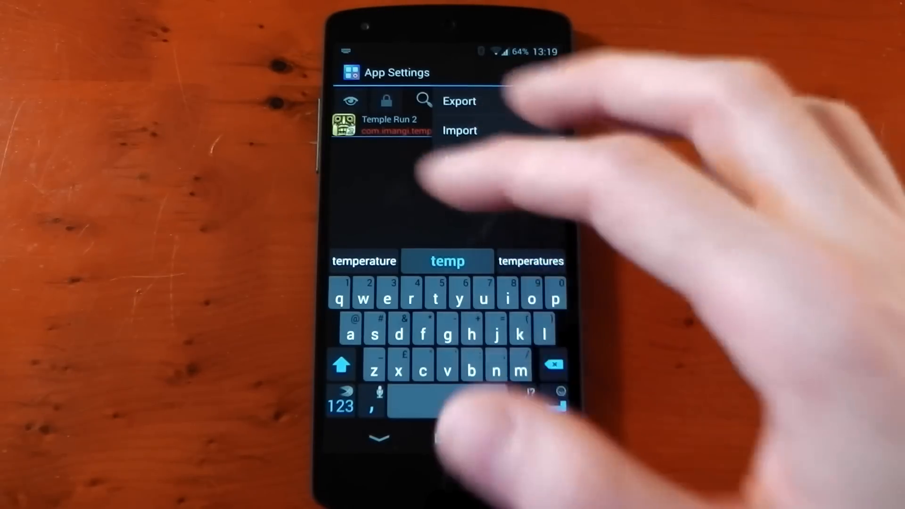
pyautogui.click(458, 101)
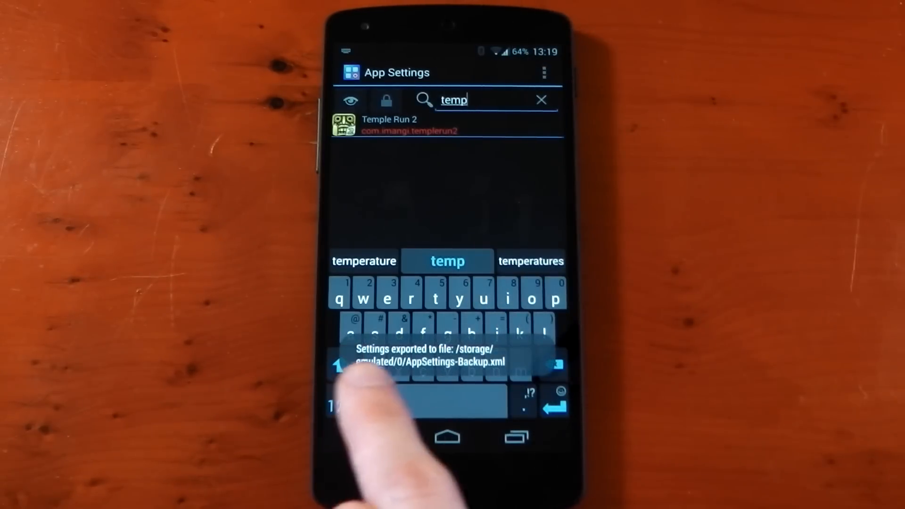